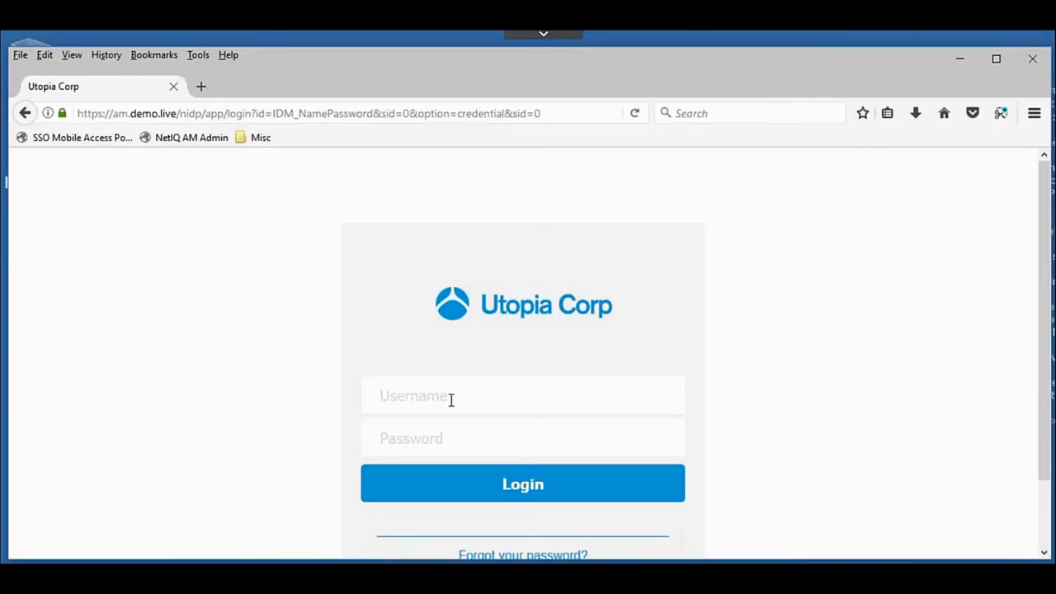
text(kceh)
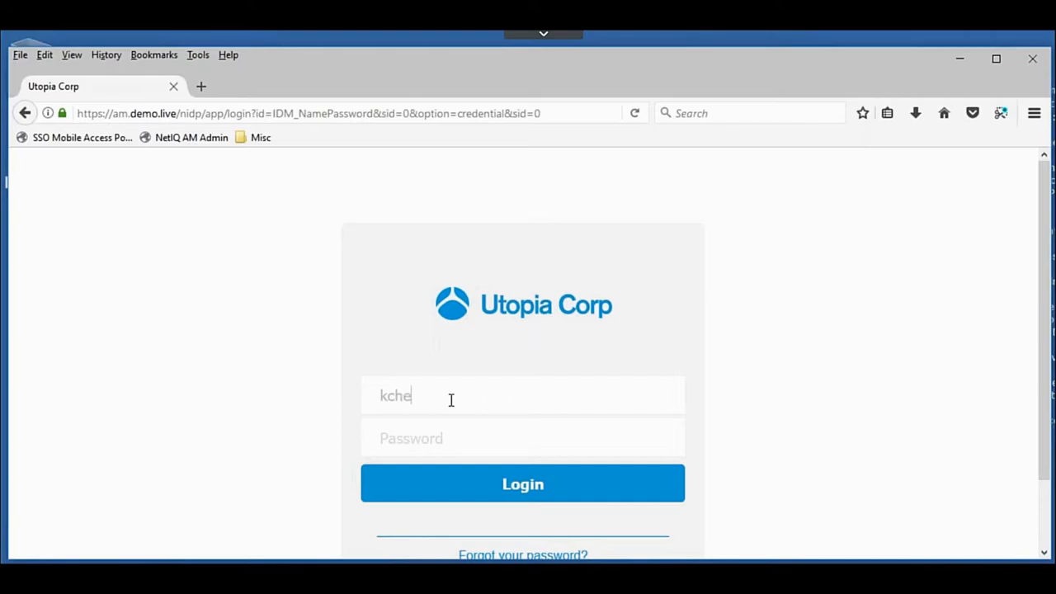
text(ster)
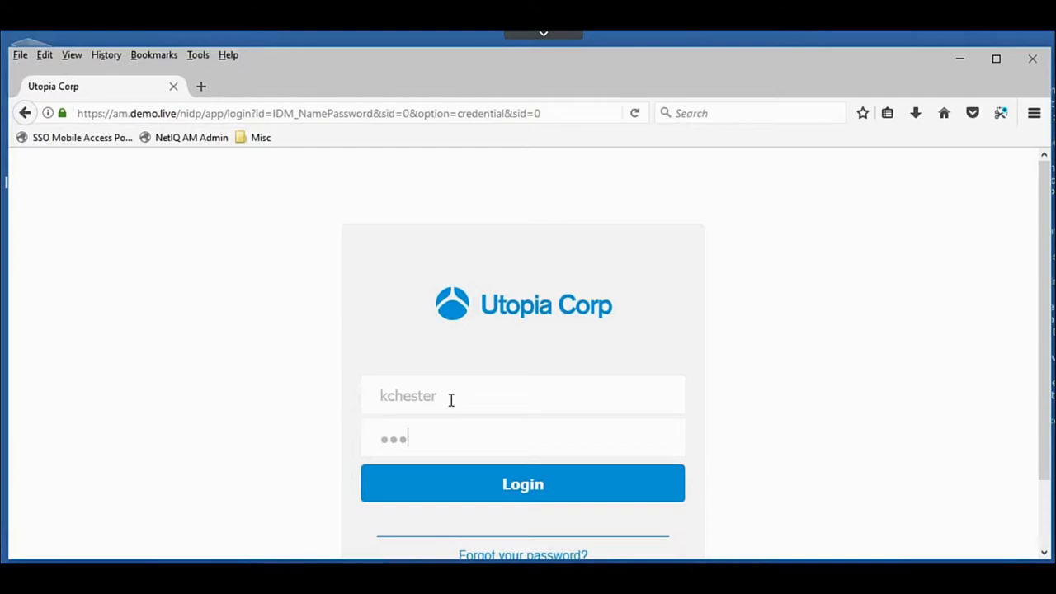
text(password)
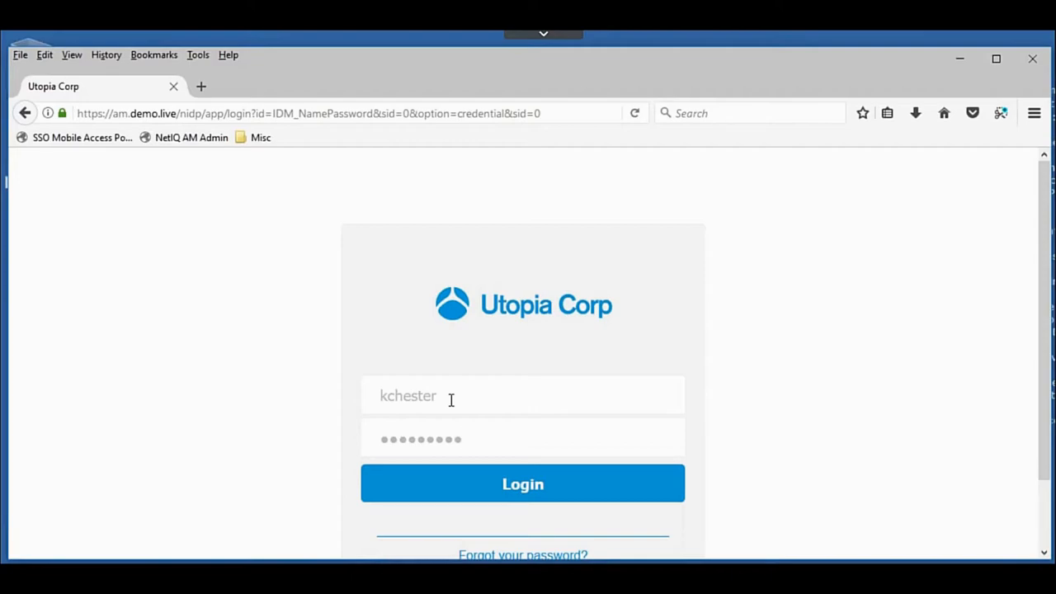
Log in and land on the Utopia Corp Portal Applications page of SSO tiles
click(521, 483)
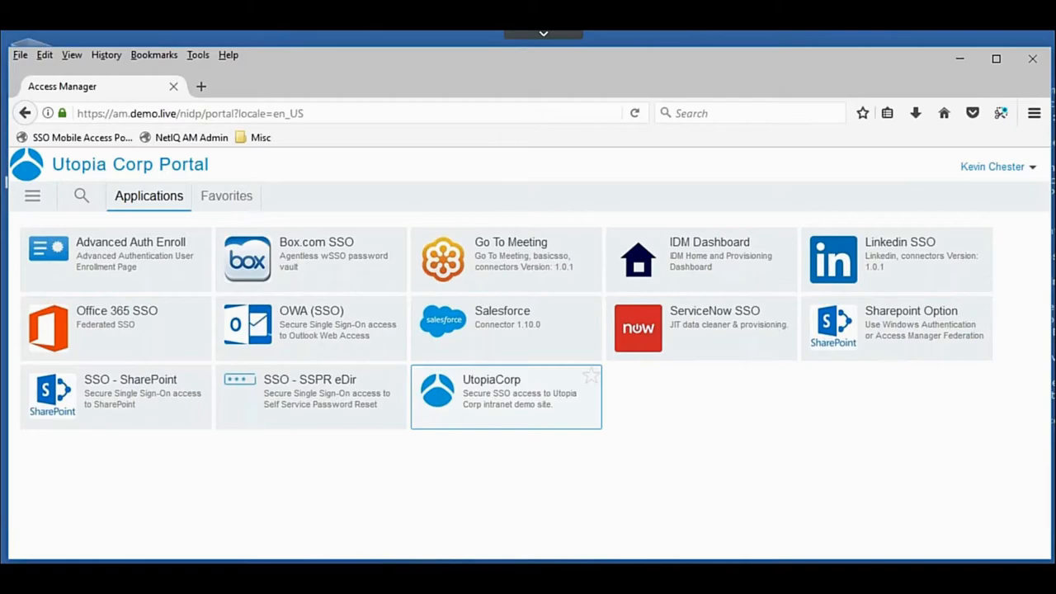
mouse_move(896, 326)
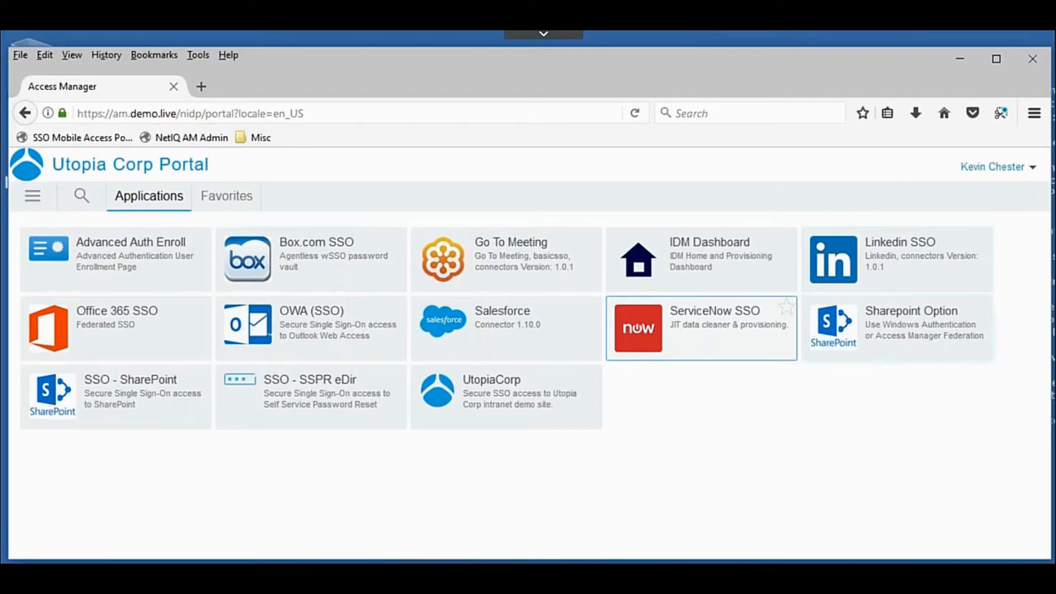
mouse_move(897, 326)
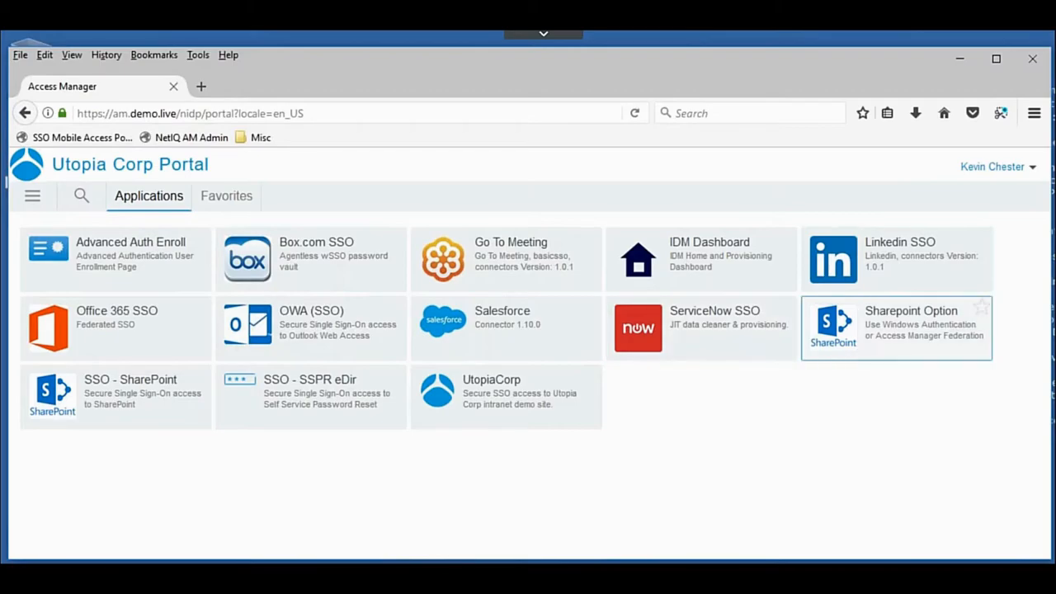
mouse_move(310, 261)
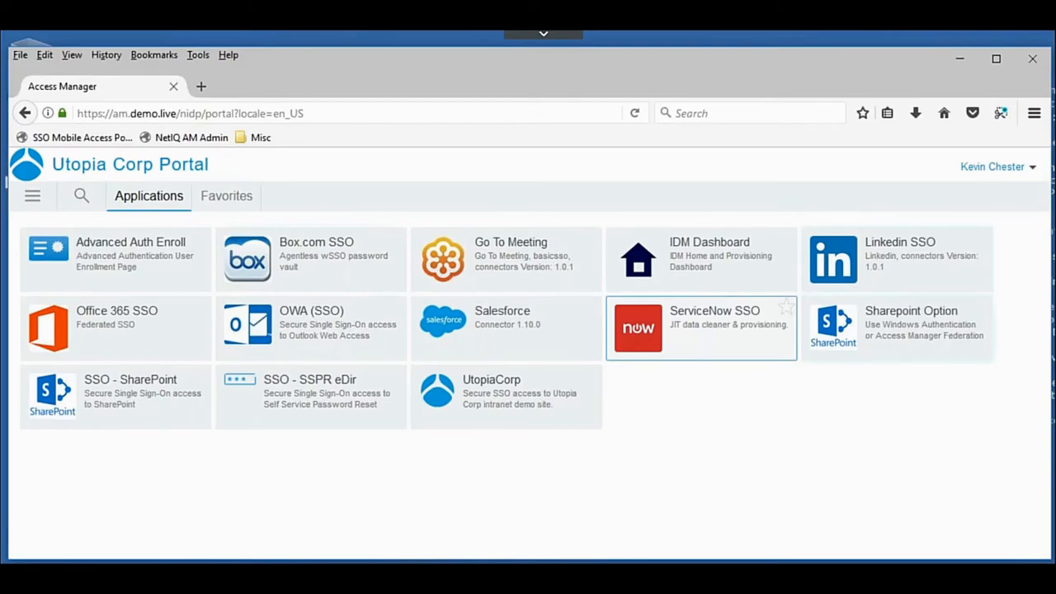
click(996, 165)
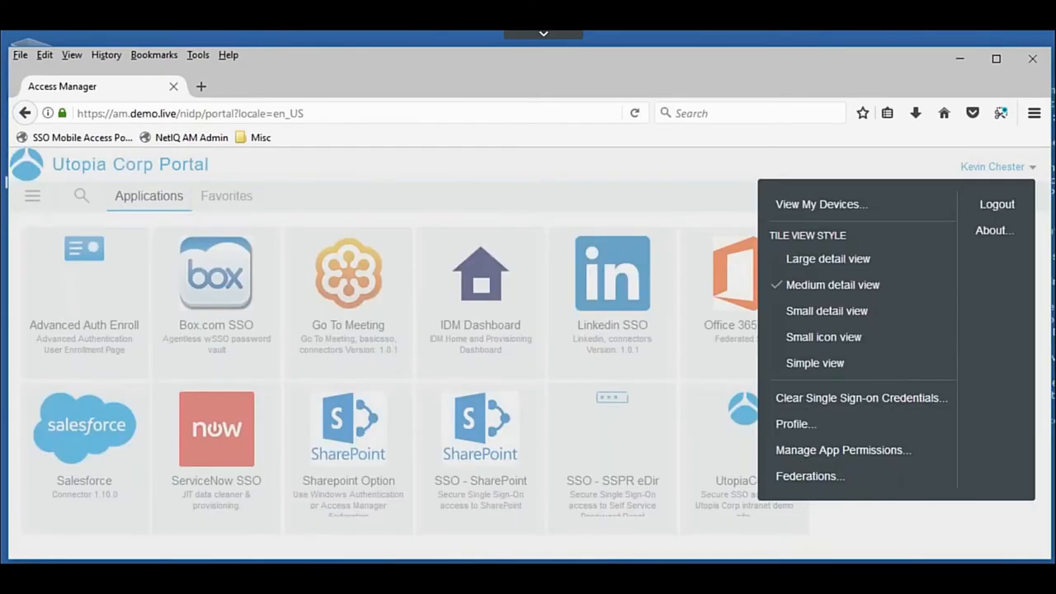
click(823, 337)
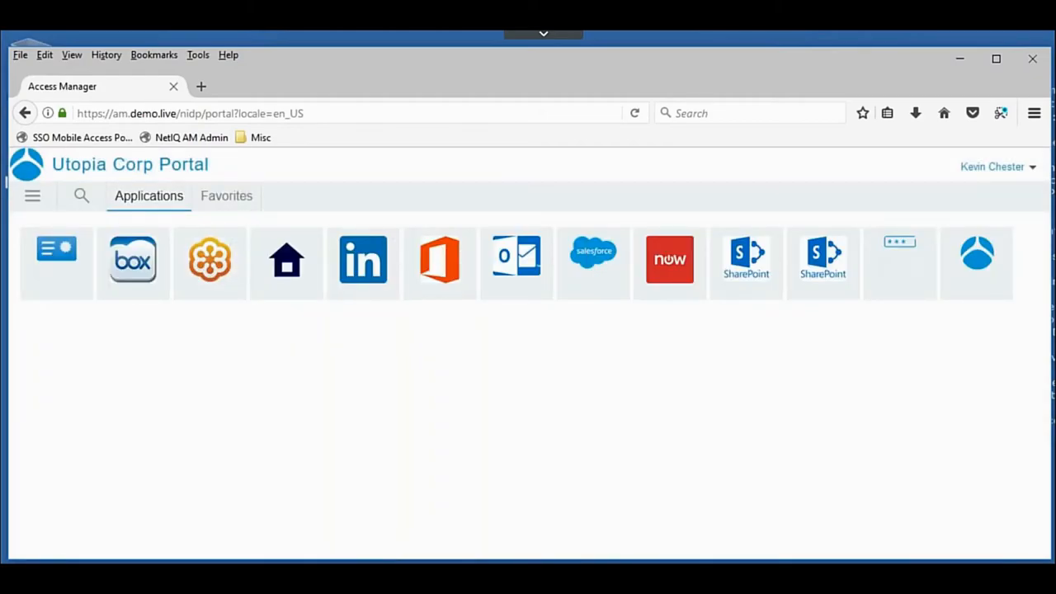
click(996, 167)
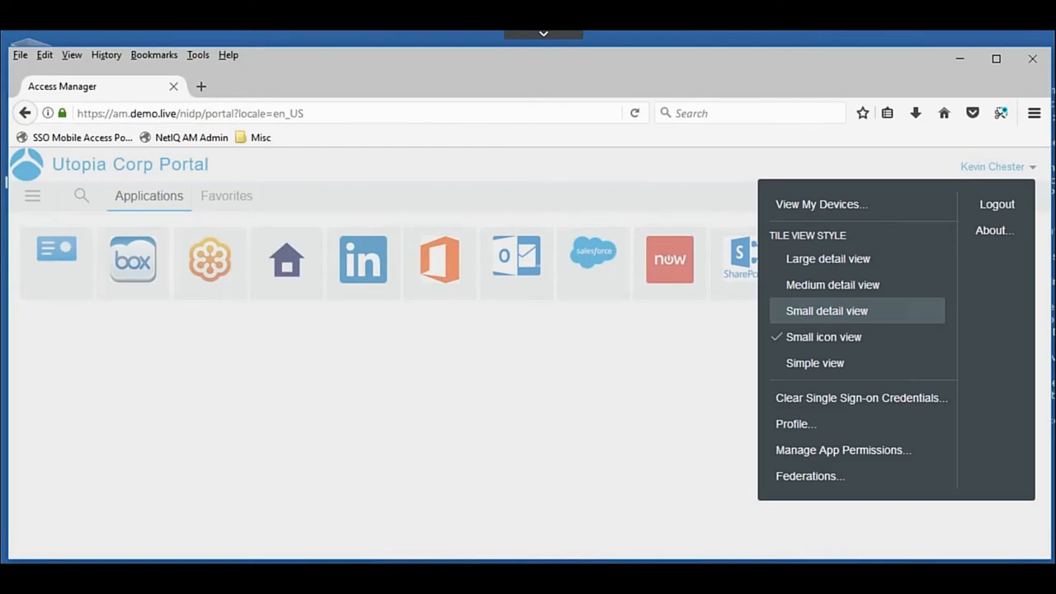
click(825, 310)
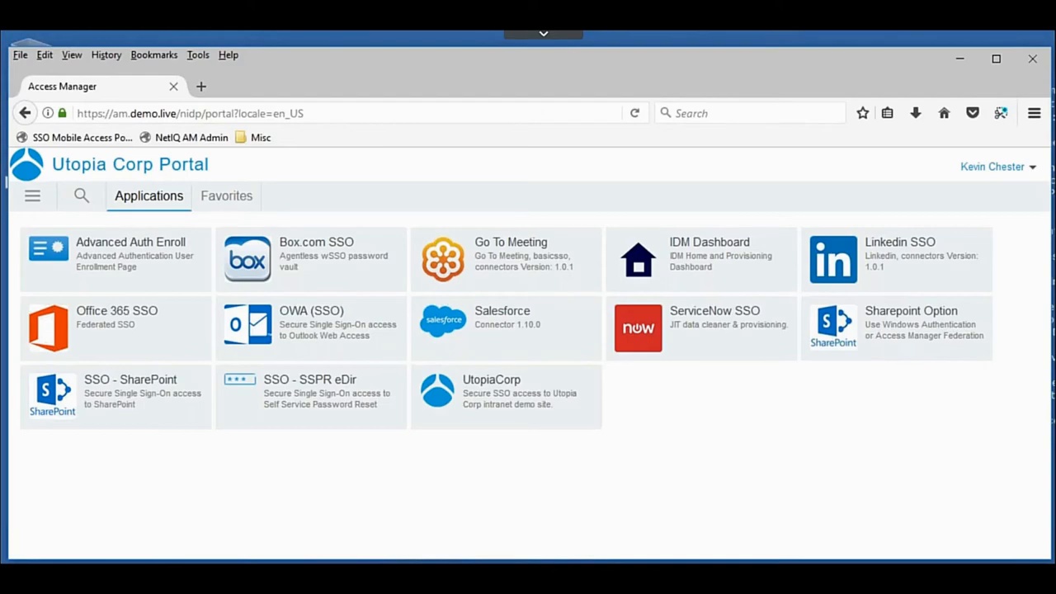
mouse_move(505, 327)
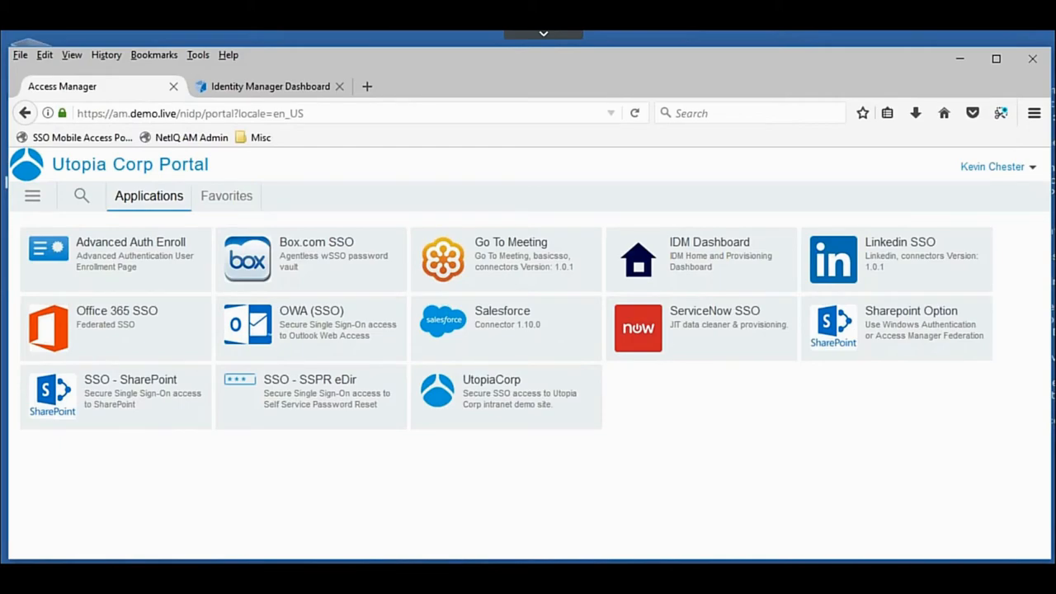
mouse_move(699, 259)
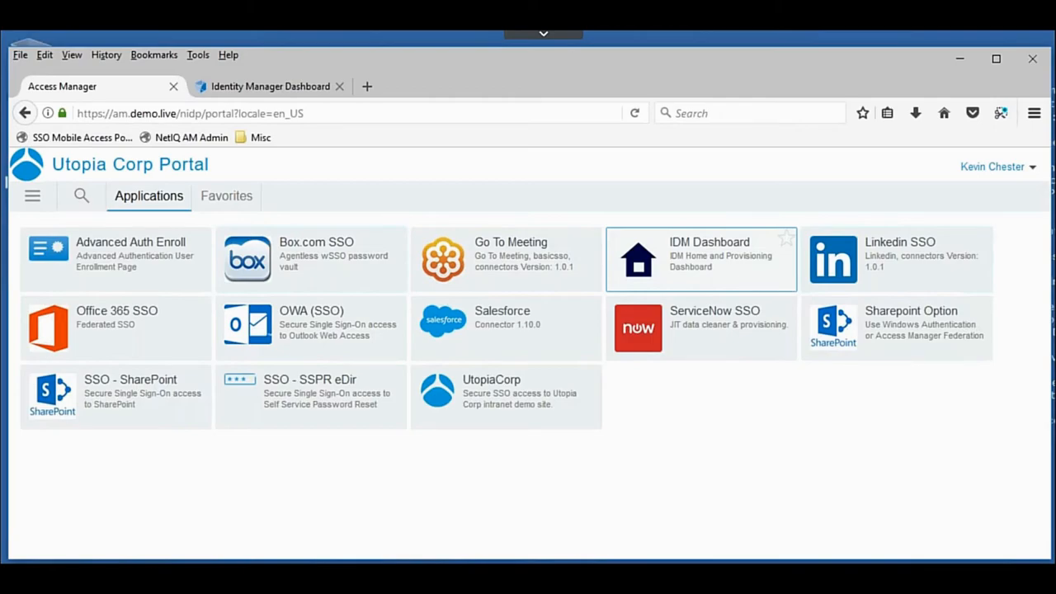
Launch Salesforce from its portal tile, signed in via single sign-on
click(505, 327)
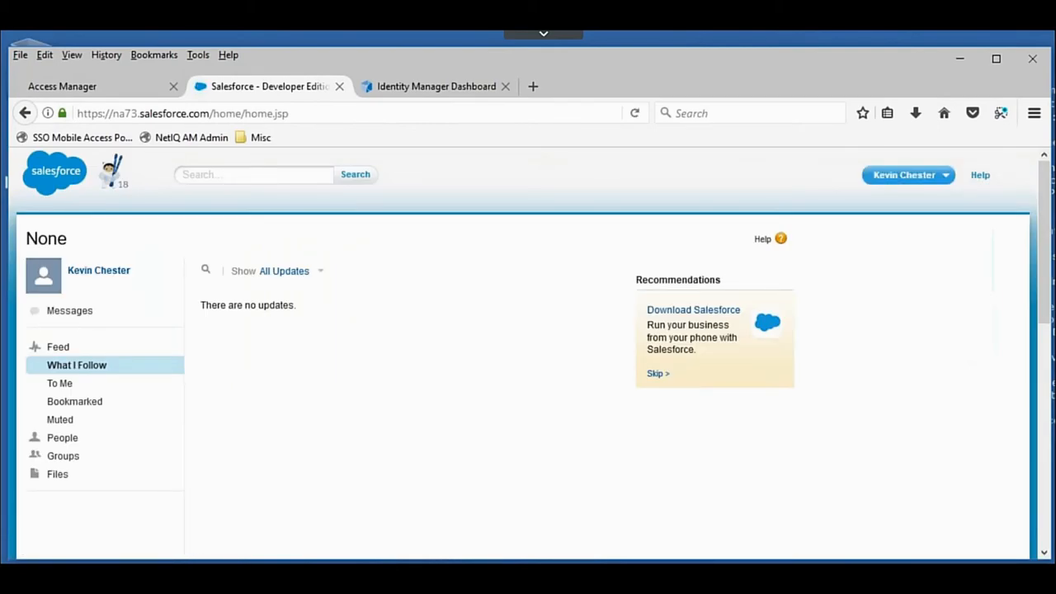
mouse_move(904, 175)
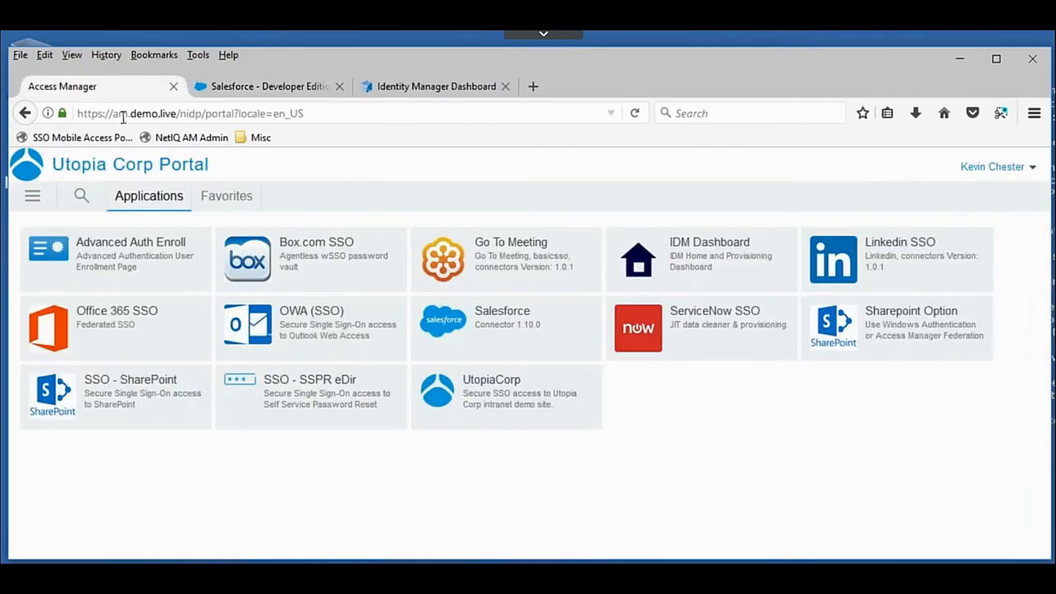
Launch ServiceNow Self Service from its portal tile, signed in via single sign-on
click(700, 327)
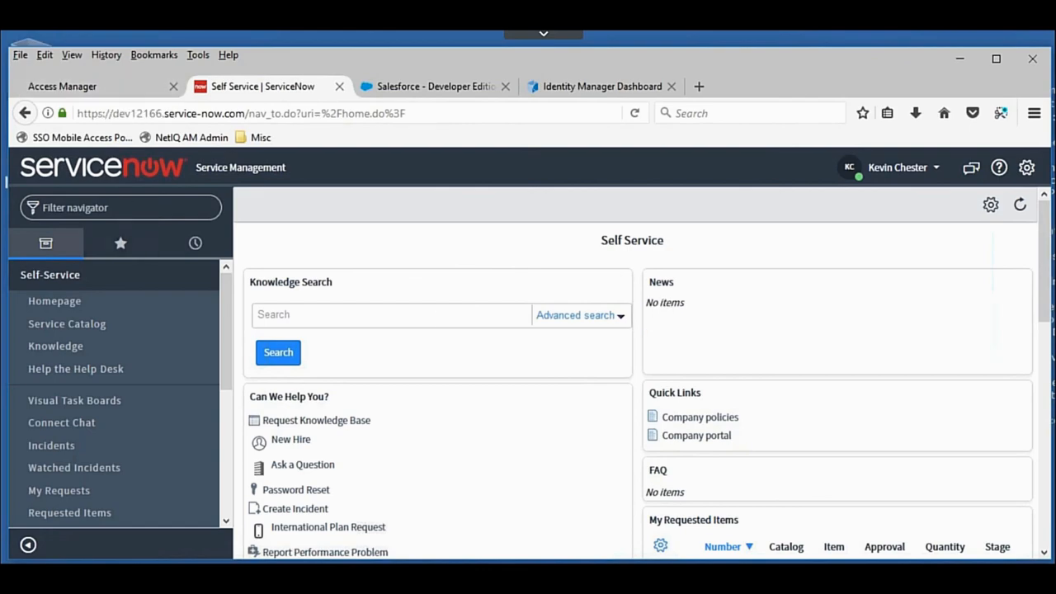
mouse_move(63, 86)
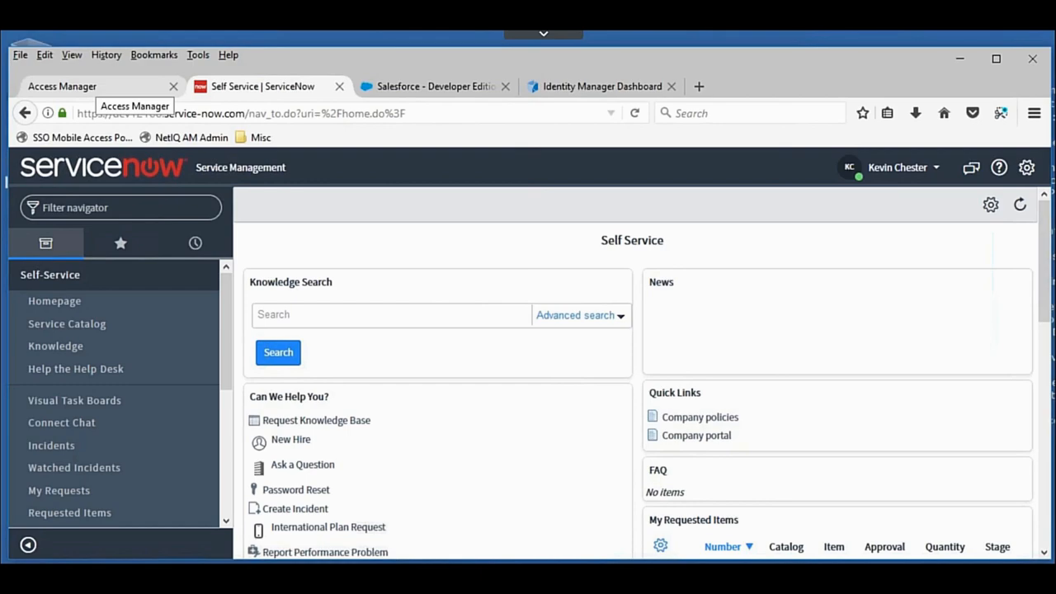